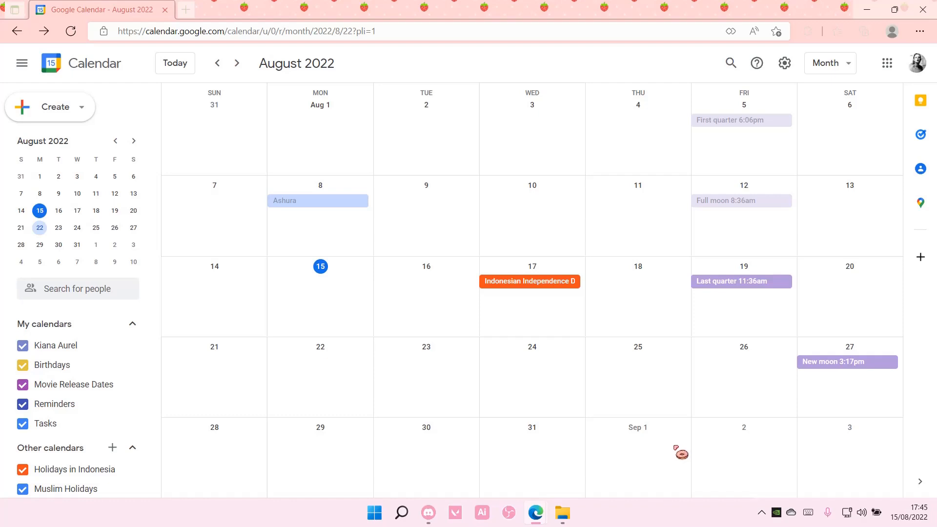
mouse_move(368, 420)
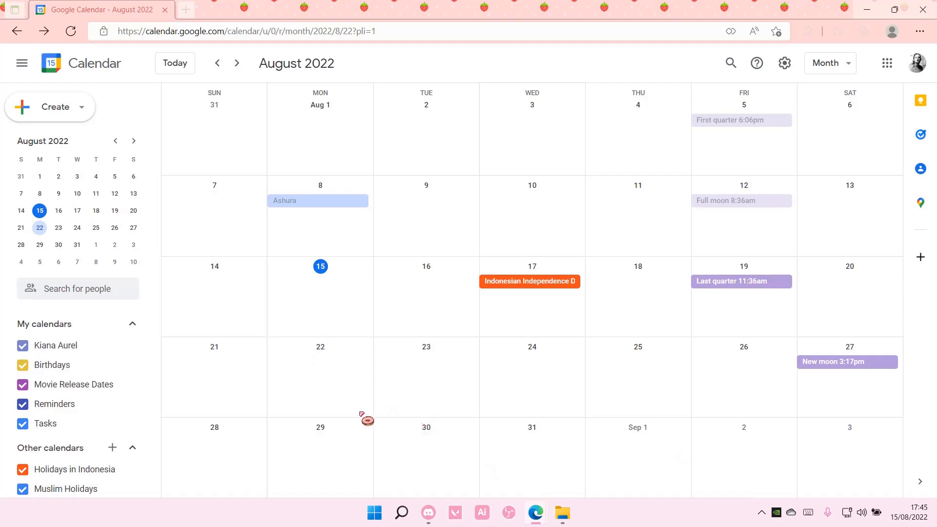
mouse_move(584, 480)
type("Vacation")
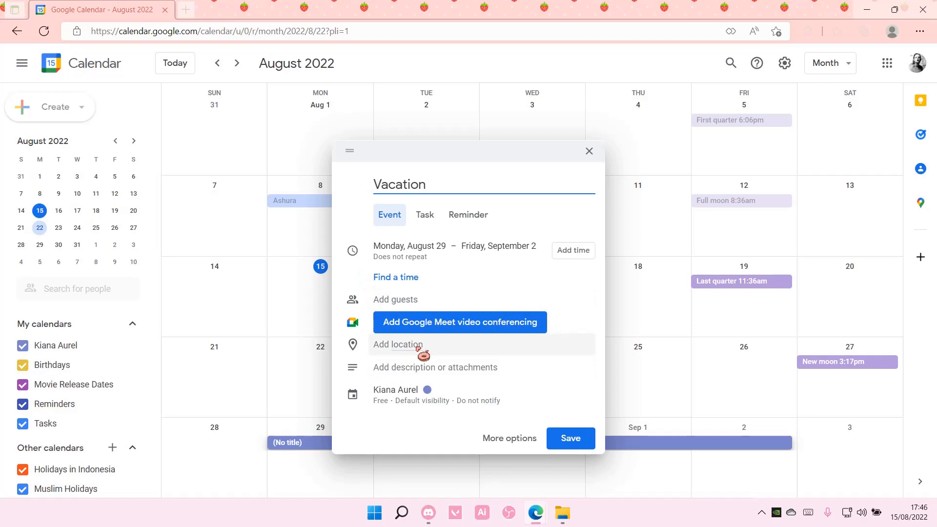
mouse_move(473, 378)
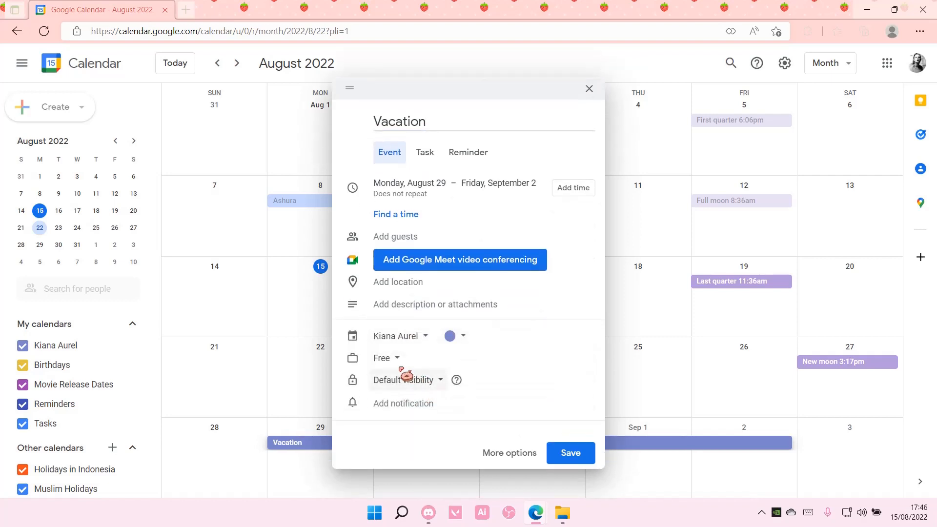
- Mark the Vacation event Busy, Tomato red and Public, and save it
left_click(383, 358)
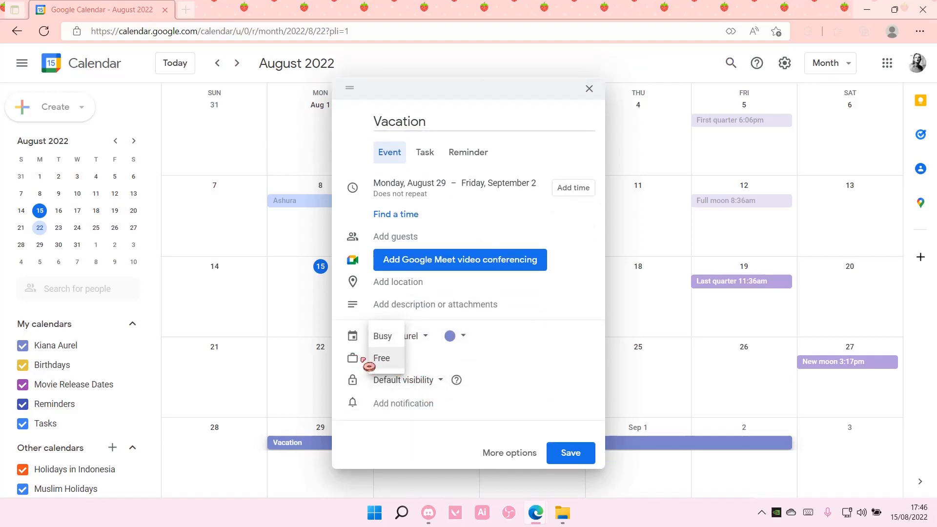
left_click(448, 335)
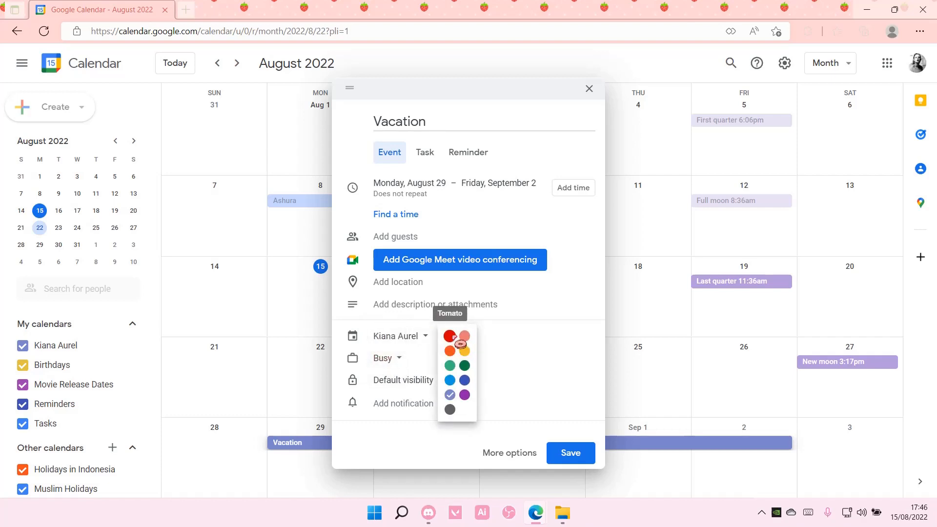
left_click(449, 335)
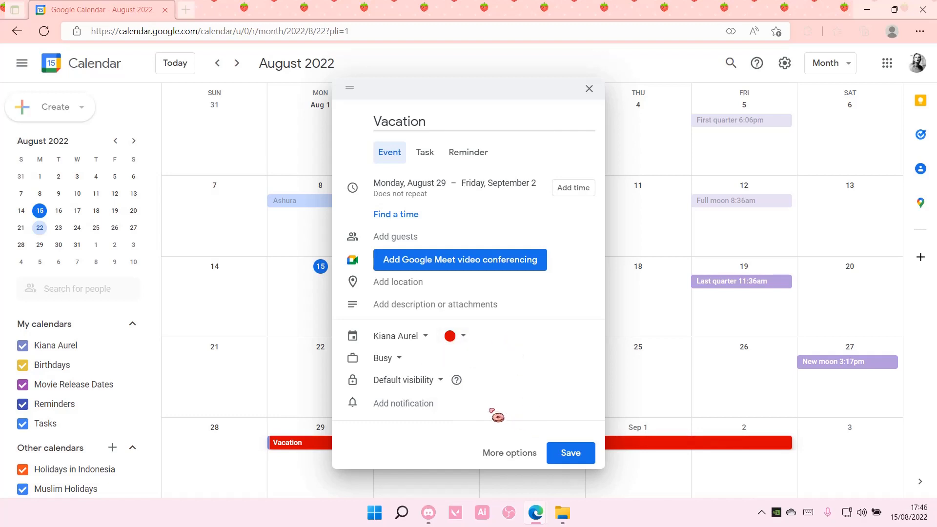
left_click(406, 380)
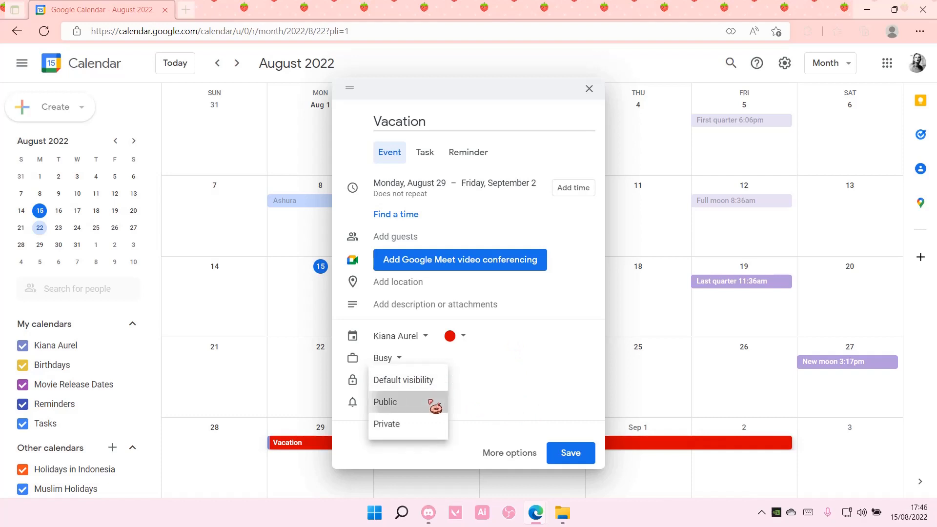
left_click(386, 401)
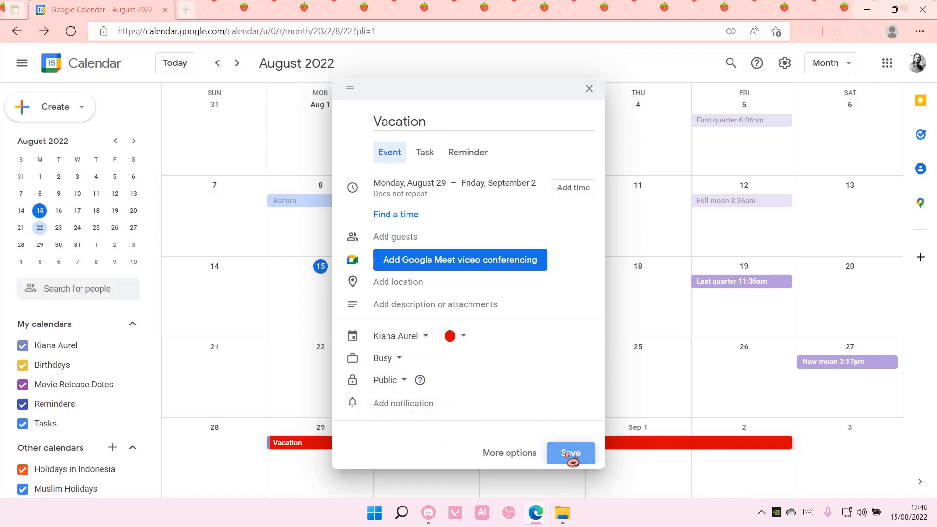
left_click(569, 453)
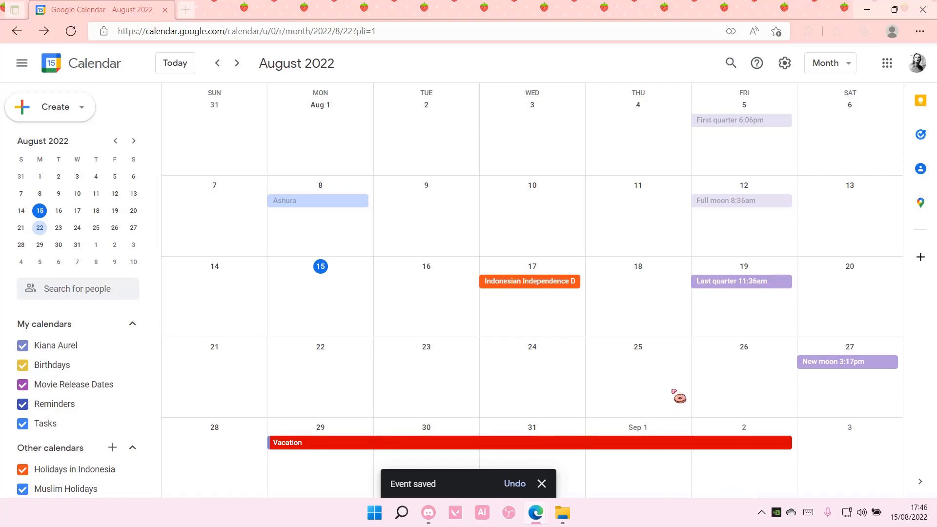
- Undo the save so Vacation no longer spans Aug 29 – Sep 2
left_click(514, 483)
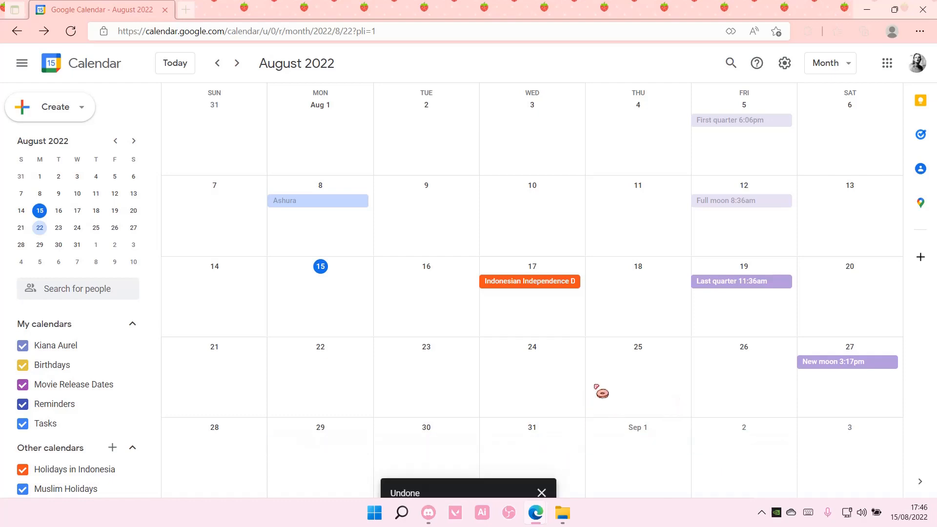